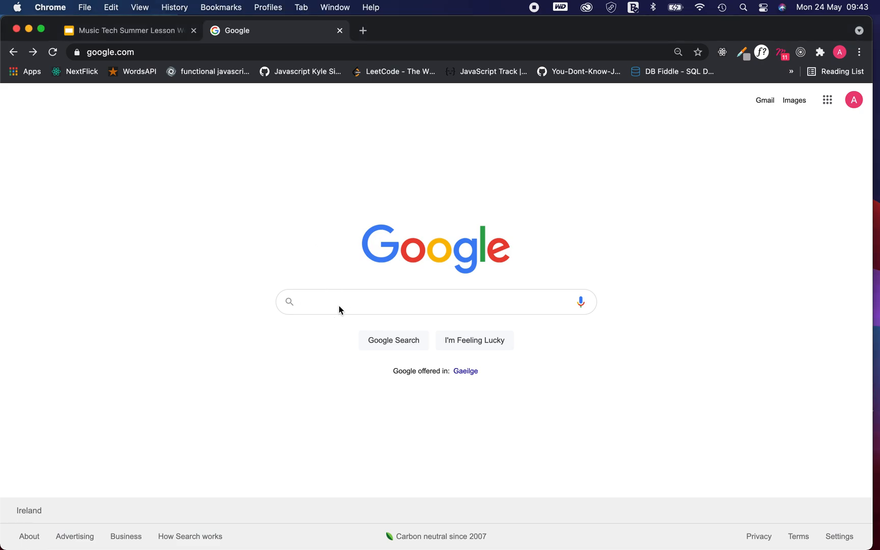
- Google 'bandlab' and open the 'BandLab: Make Music Online' result
text(bandlab)
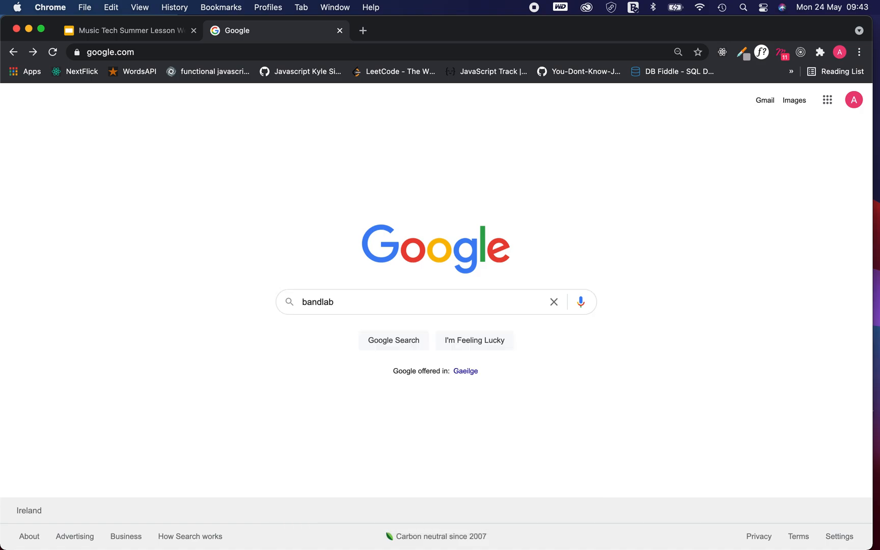
click(394, 340)
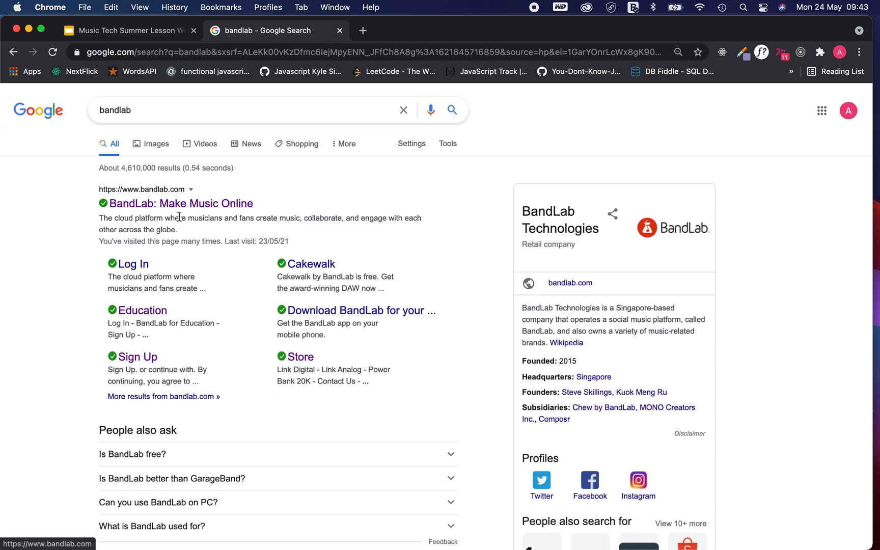
mouse_move(158, 214)
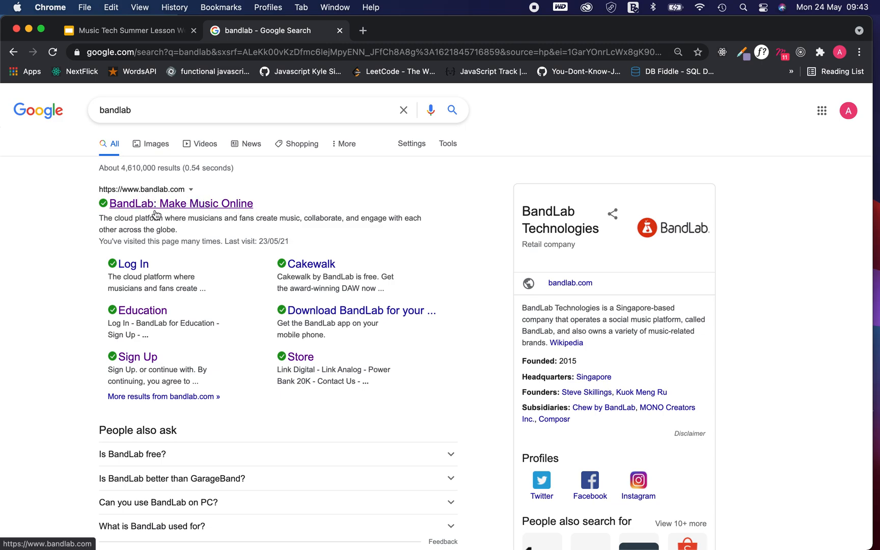
mouse_move(133, 201)
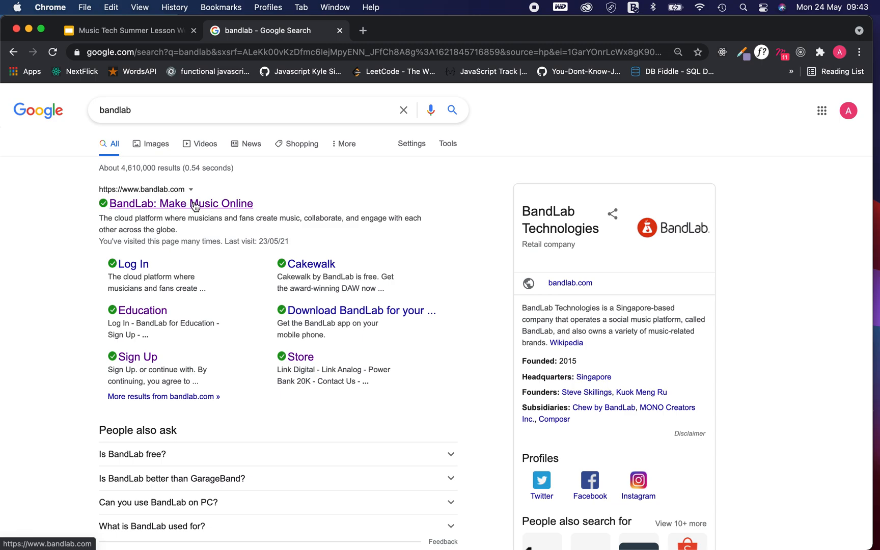
click(181, 203)
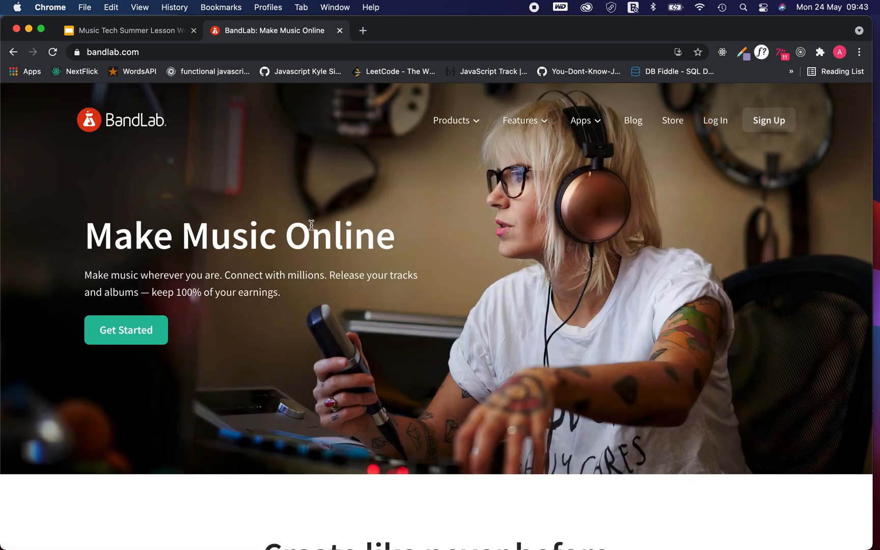
mouse_move(715, 120)
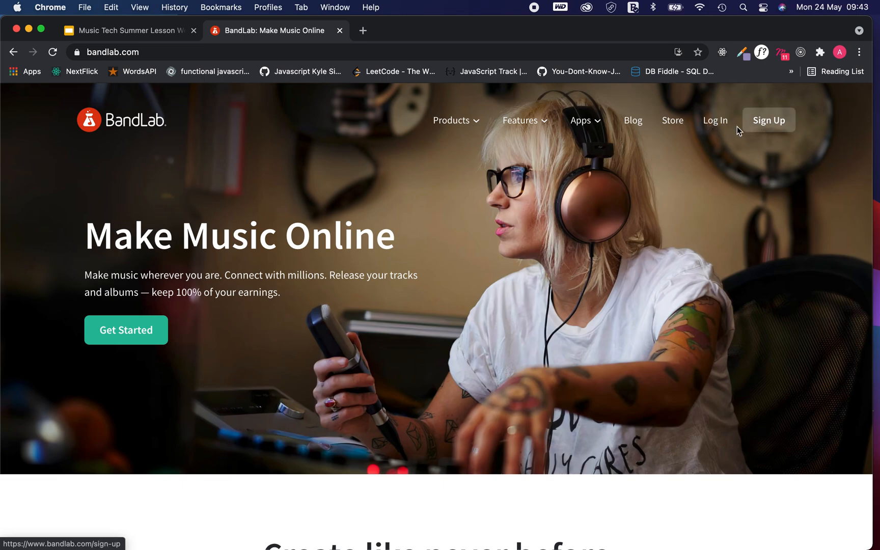
- Log in to BandLab with the account username and password
click(715, 120)
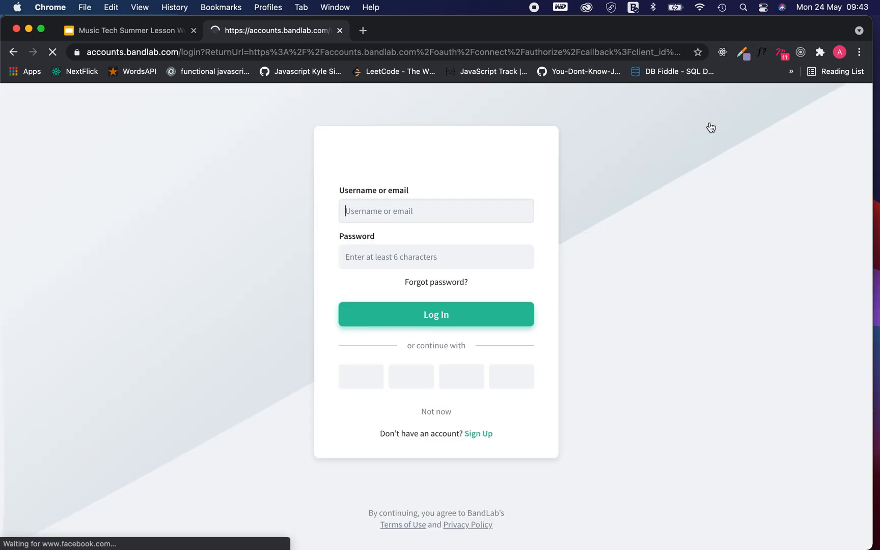
click(435, 210)
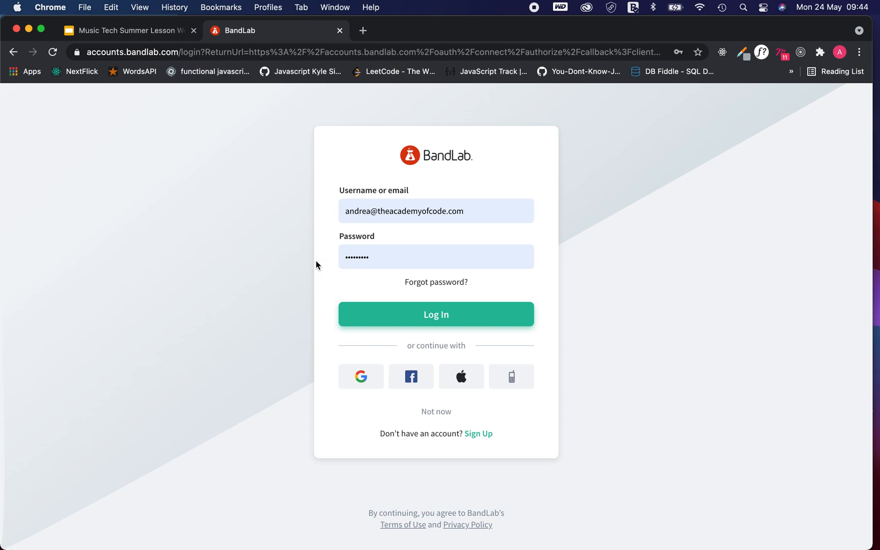
mouse_move(463, 201)
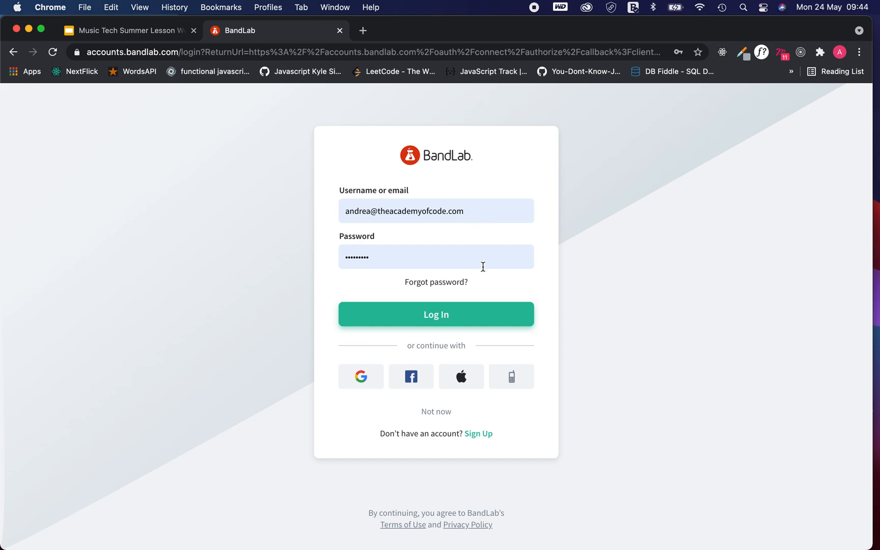
mouse_move(489, 313)
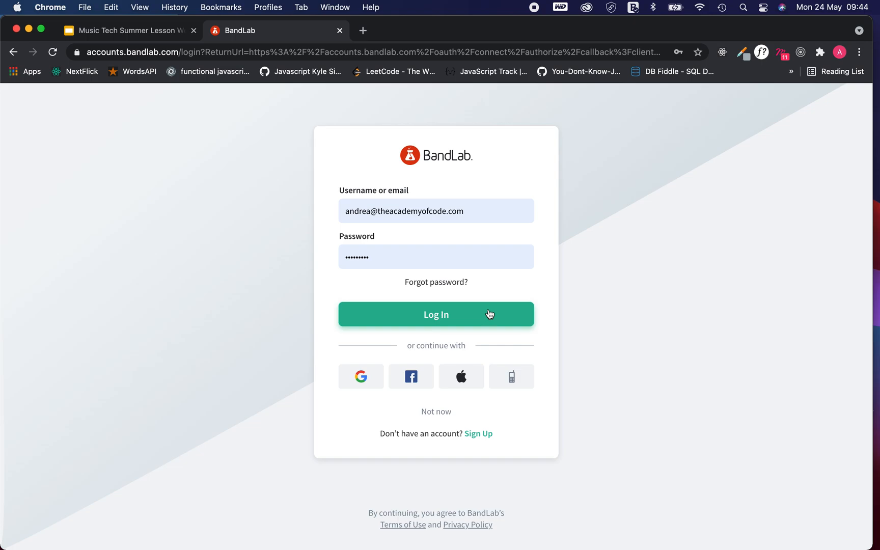
click(436, 314)
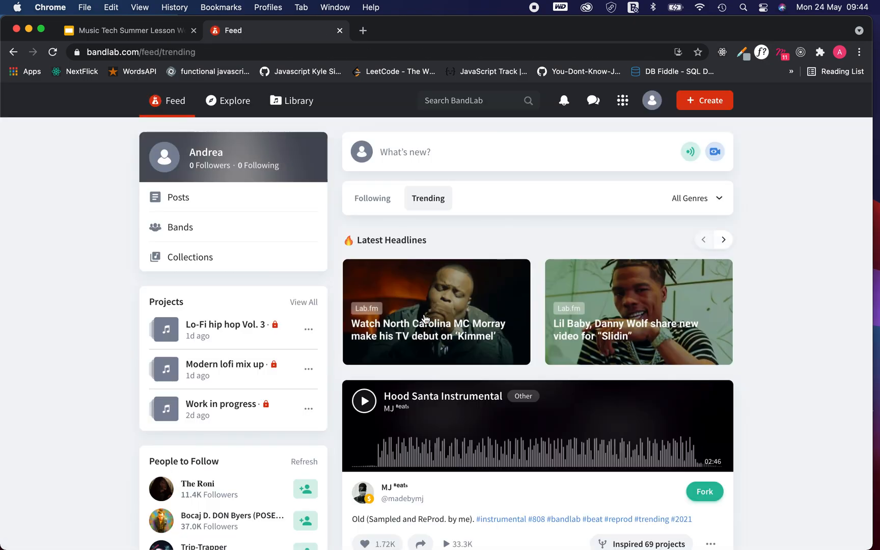
mouse_move(207, 153)
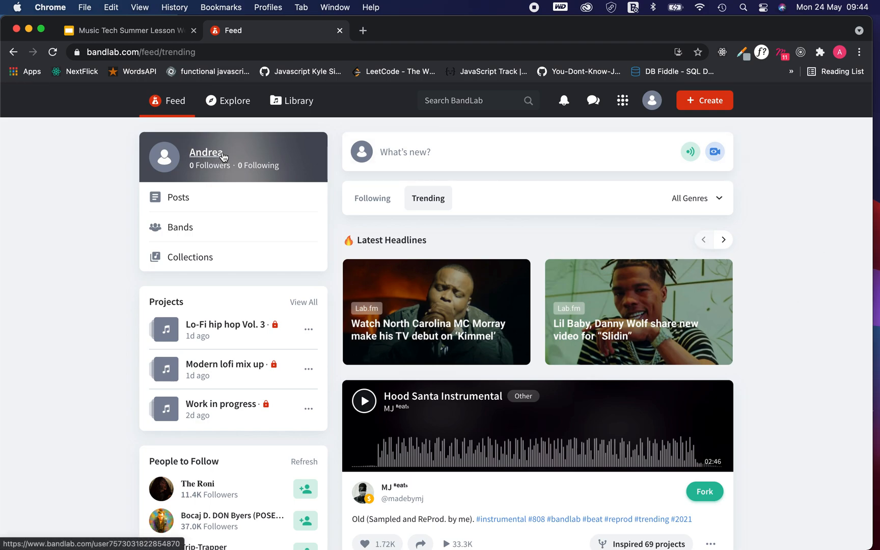
mouse_move(239, 200)
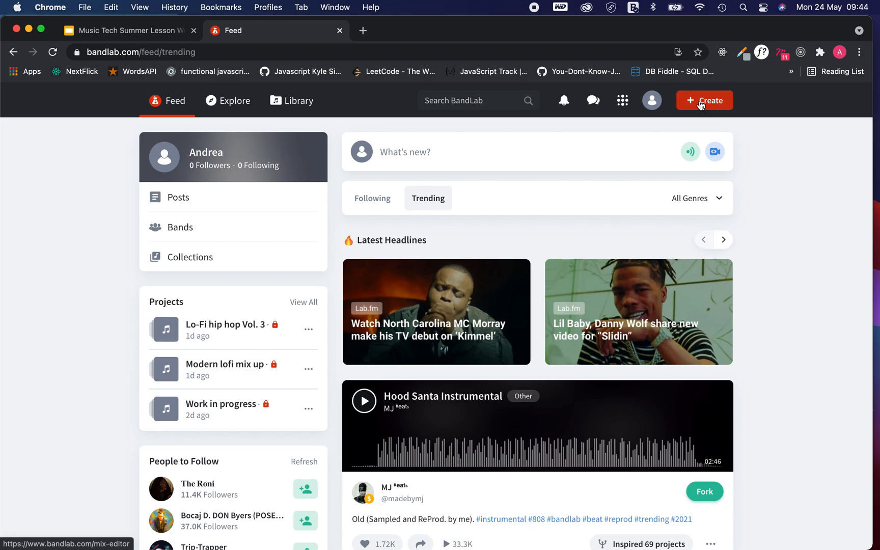
- Create a new project from the Feed page in the Mix Editor
click(704, 100)
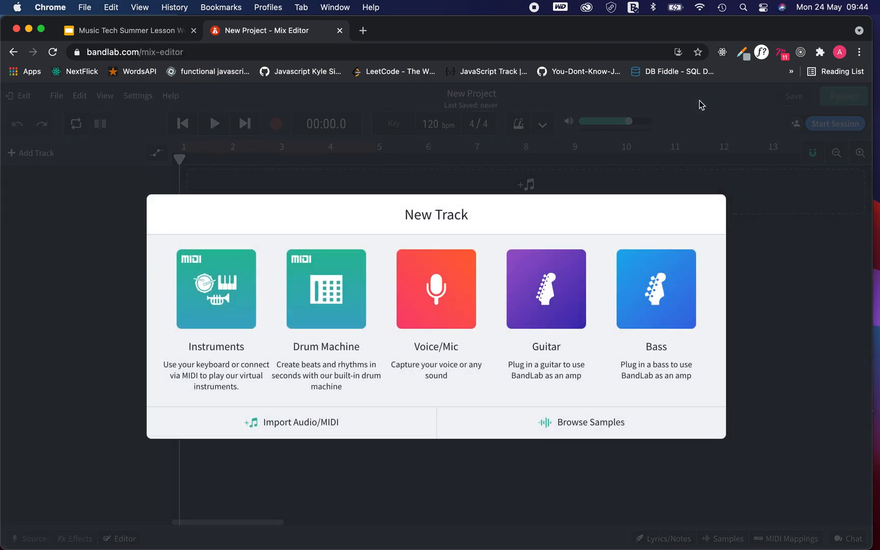
mouse_move(215, 290)
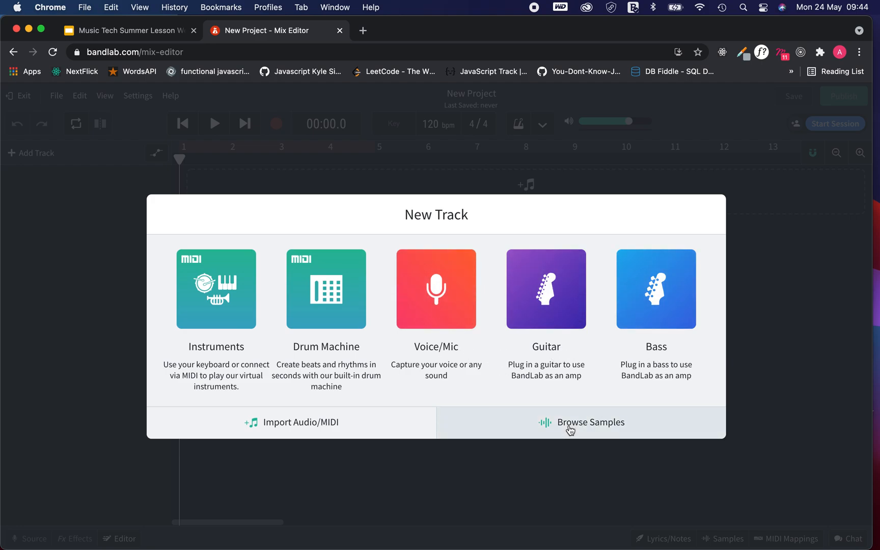
- Choose Browse Samples in the New Track dialog
click(590, 423)
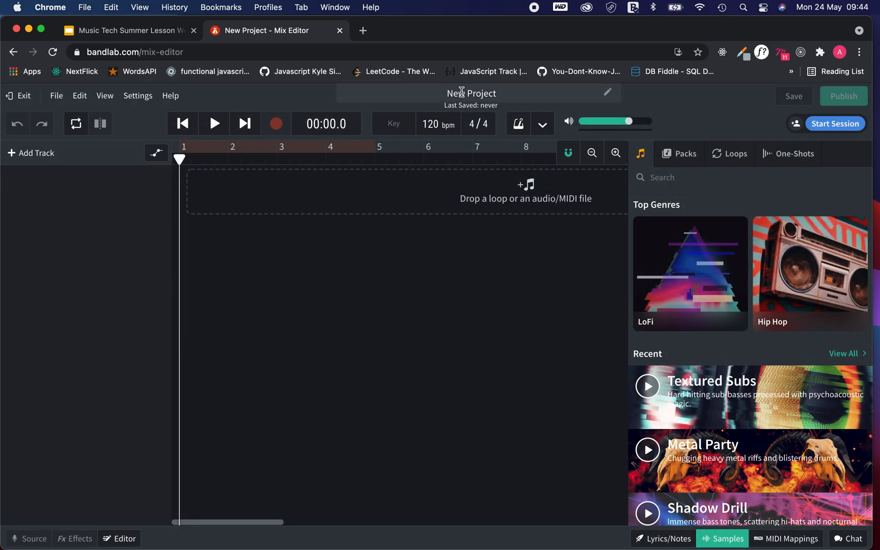
- Replace the 'New Project' title, starting the new name with 'Fi'
double_click(472, 94)
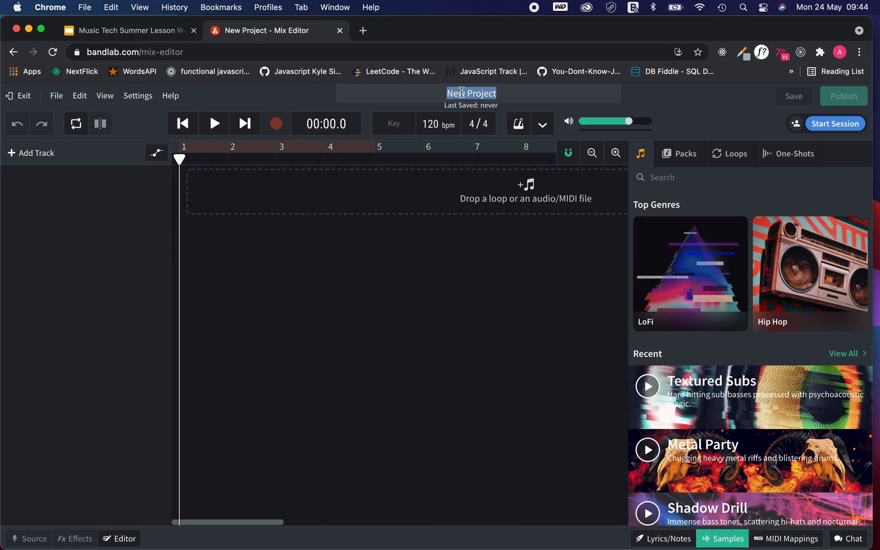
text(Fi)
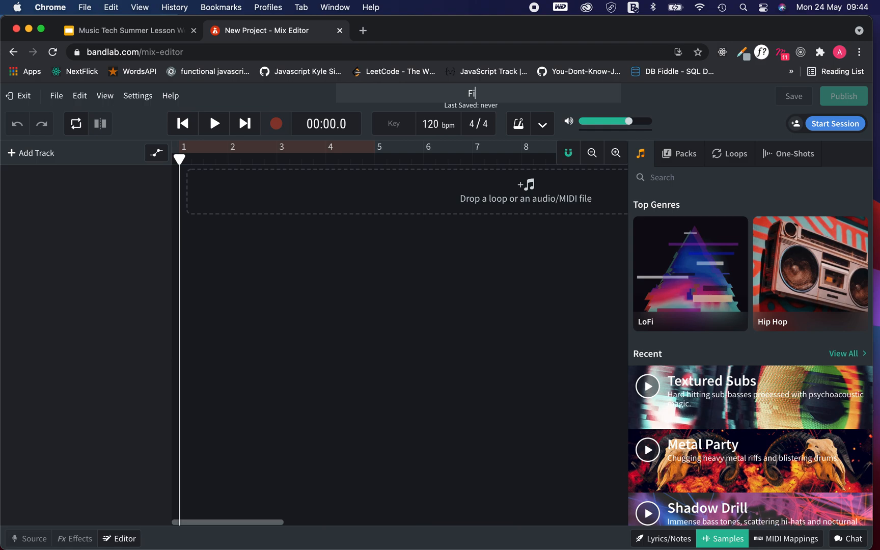